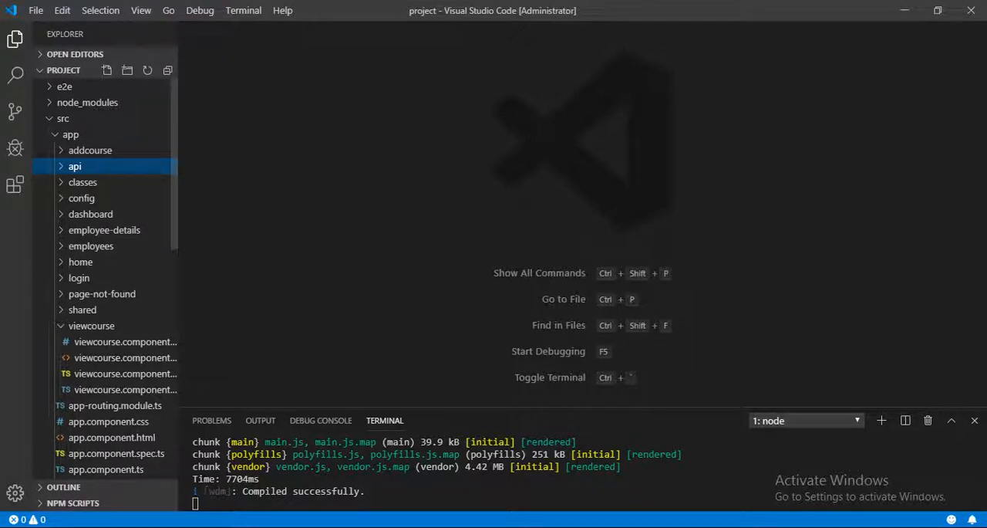
Expand the src/app/api folder in the Explorer and open connect.js.
{"action": "left_click", "coordinate": [75, 165]}
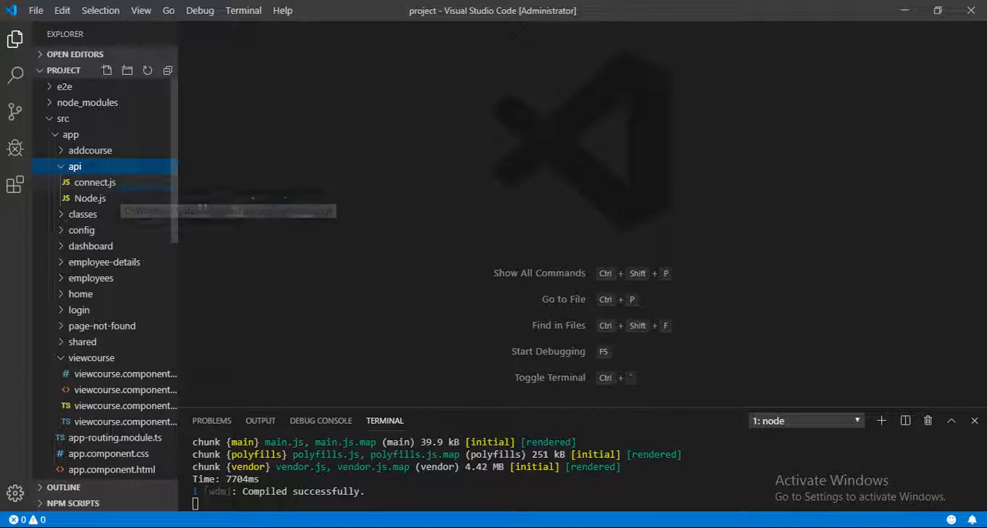
{"action": "left_click", "coordinate": [95, 182]}
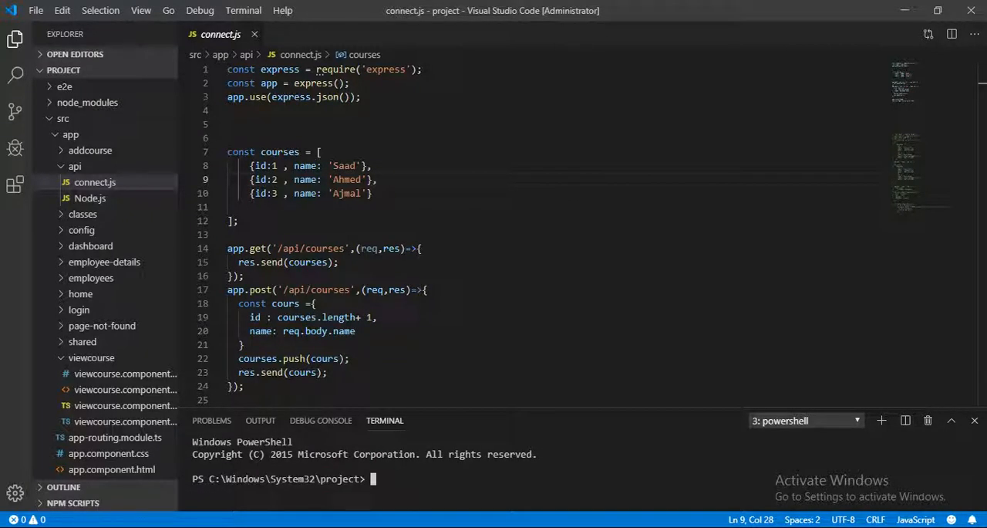
Move the PowerShell terminal into the src/app/api folder.
{"action": "type", "text": "cd sr"}
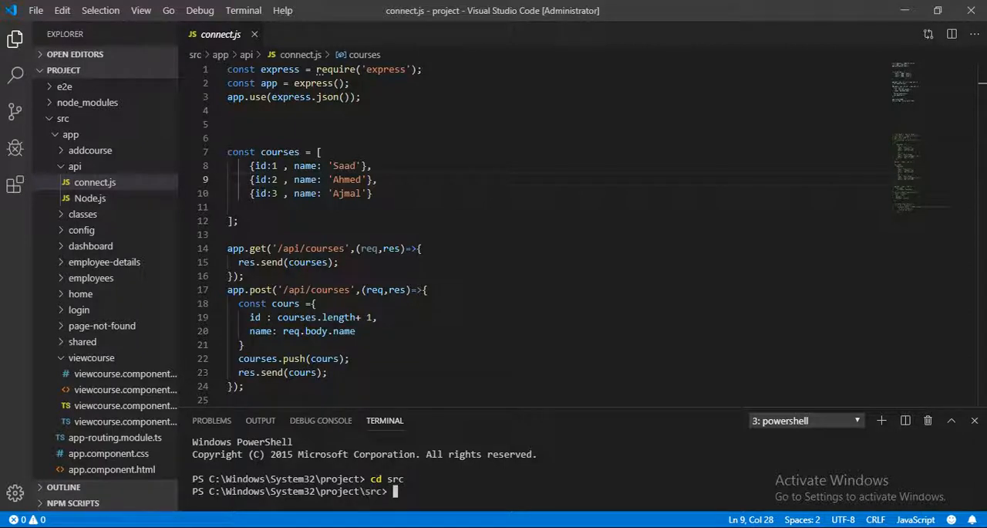
{"action": "type", "text": "cd app"}
{"action": "type", "text": "cd api"}
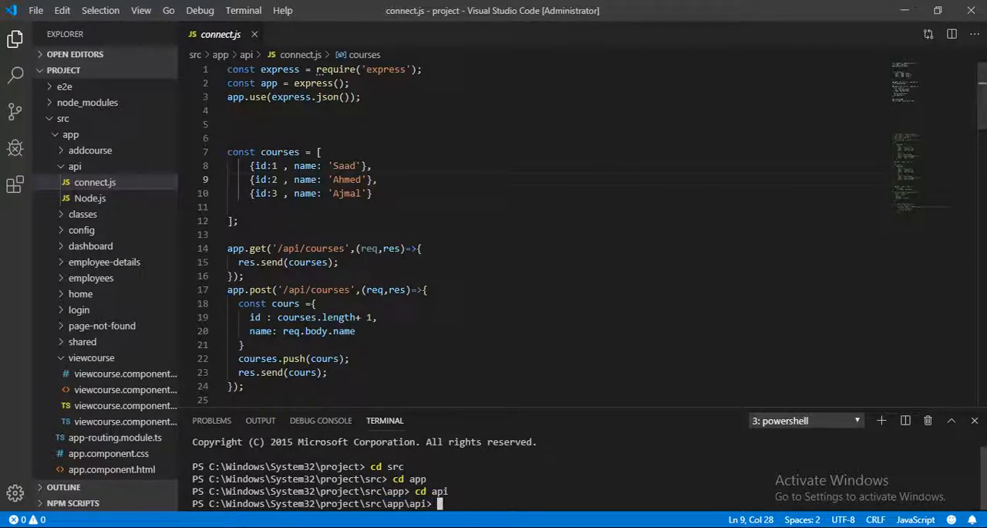
{"action": "left_click", "coordinate": [90, 150]}
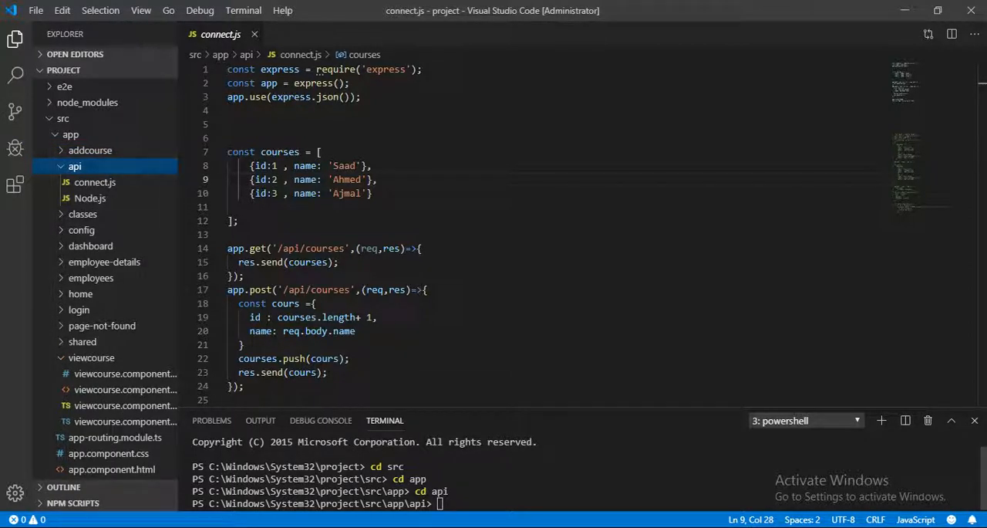
{"action": "left_click", "coordinate": [90, 198]}
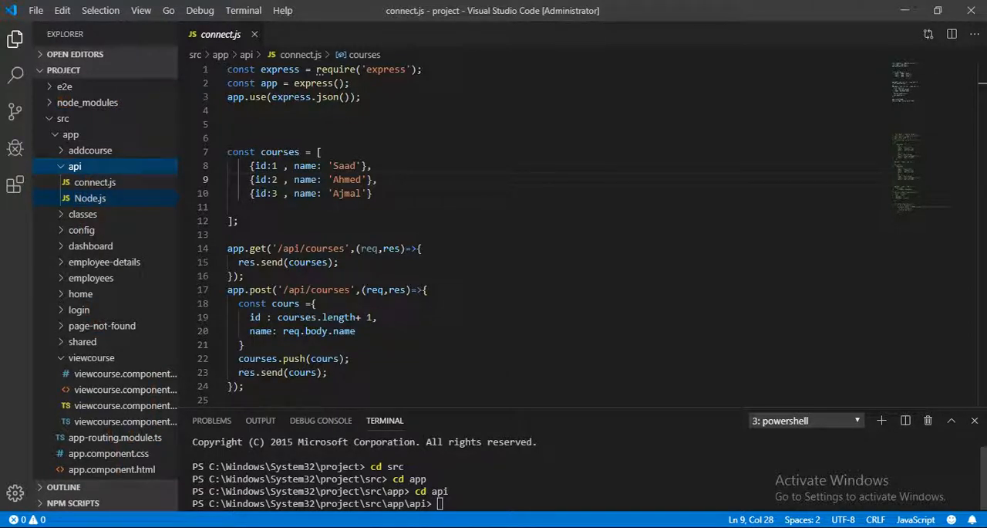
Enter 'node connect.js' in the terminal to start the server.
{"action": "type", "text": "no"}
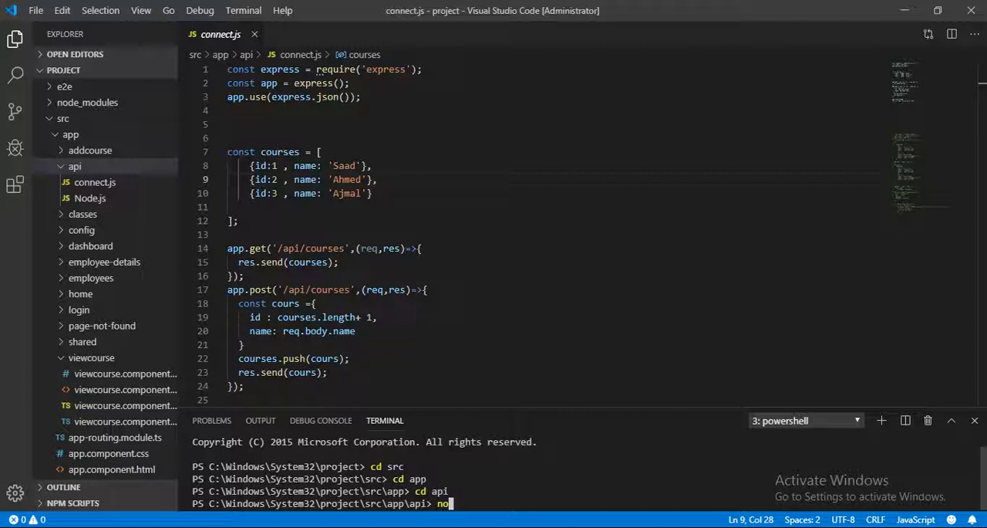
{"action": "key", "text": "Backspace"}
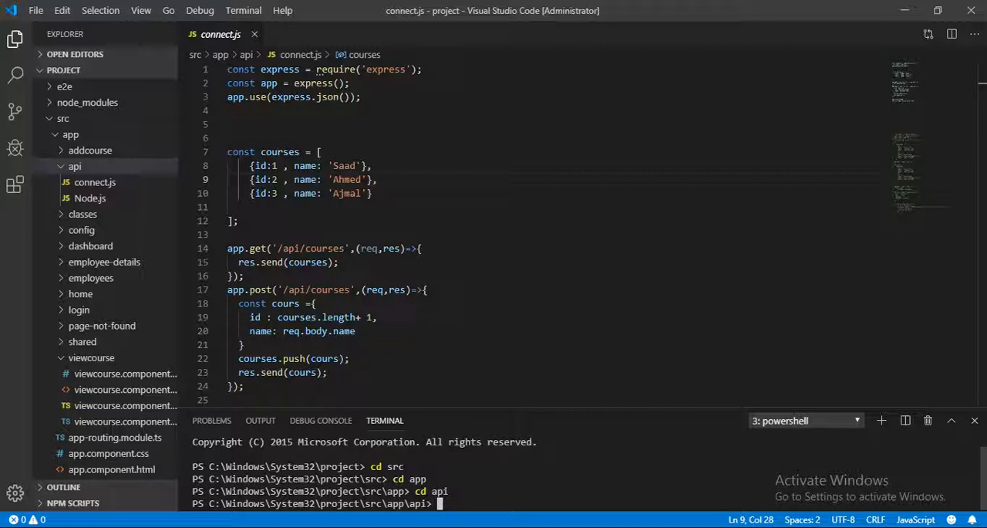
{"action": "type", "text": "node"}
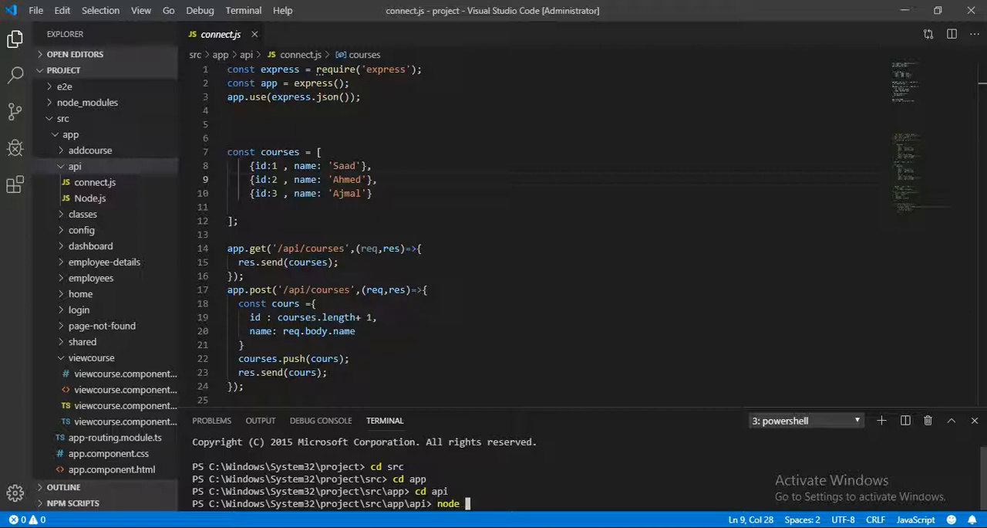
{"action": "type", "text": "connect"}
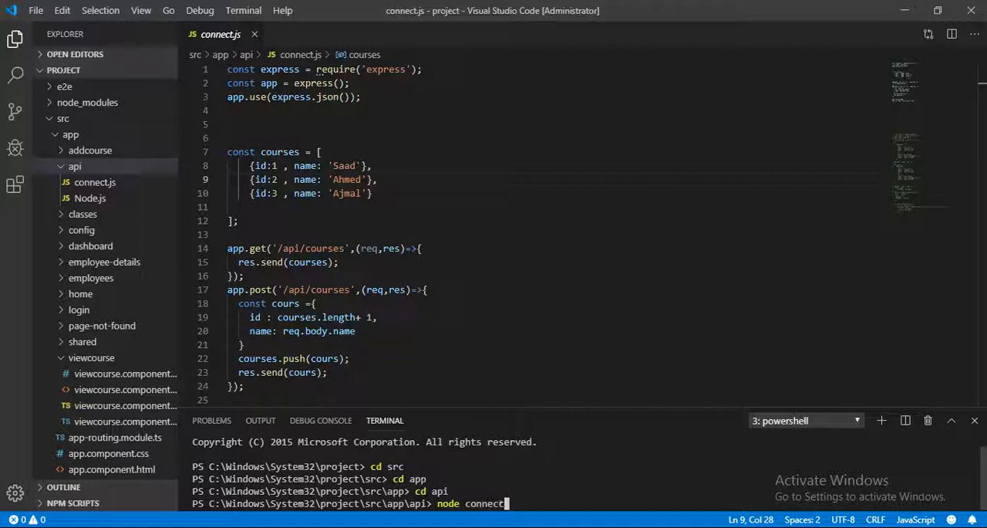
{"action": "type", "text": ".js"}
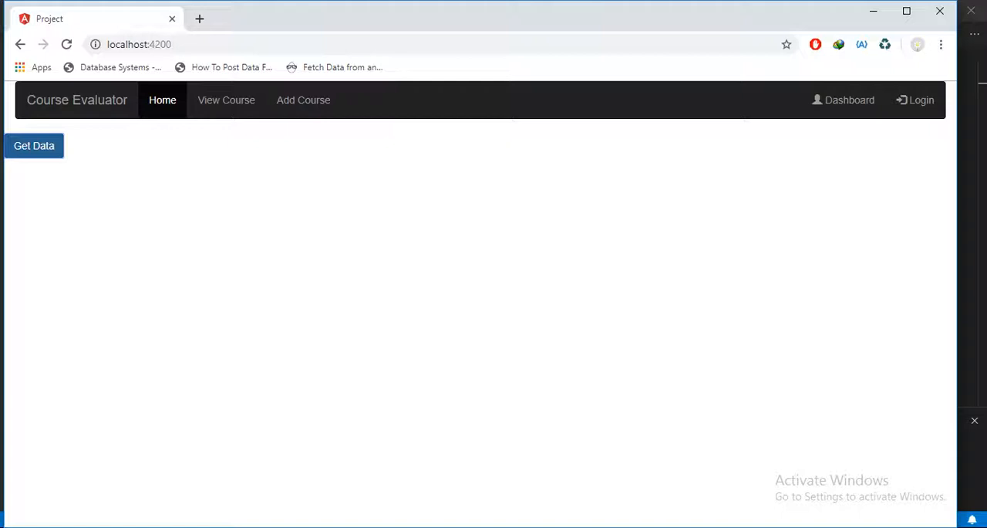
Request course data on the Course Evaluator page, which still lists no names.
{"action": "left_click", "coordinate": [33, 145]}
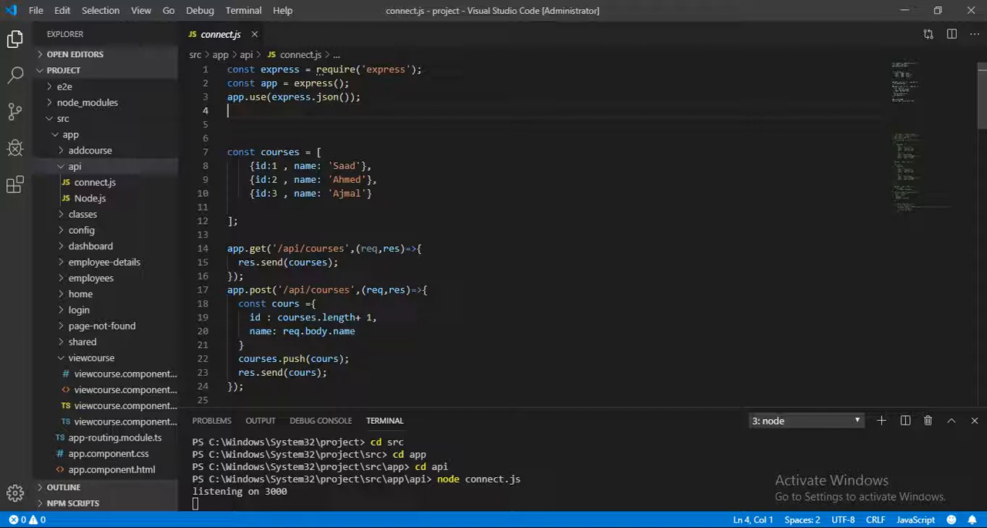
Add const cors = require('cors'); and app.use(cors()); below app.use(express.json()).
{"action": "type", "text": "app"}
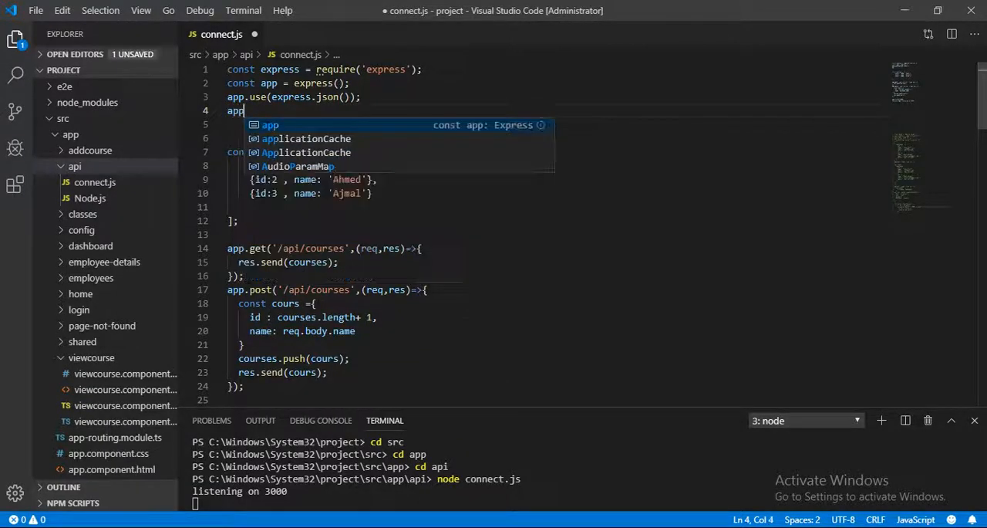
{"action": "type", "text": "."}
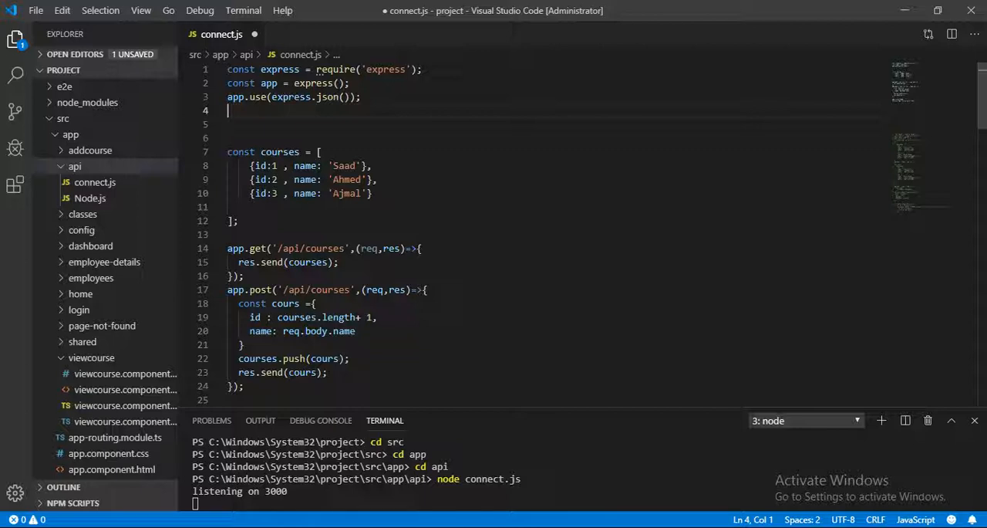
{"action": "type", "text": "app.use("}
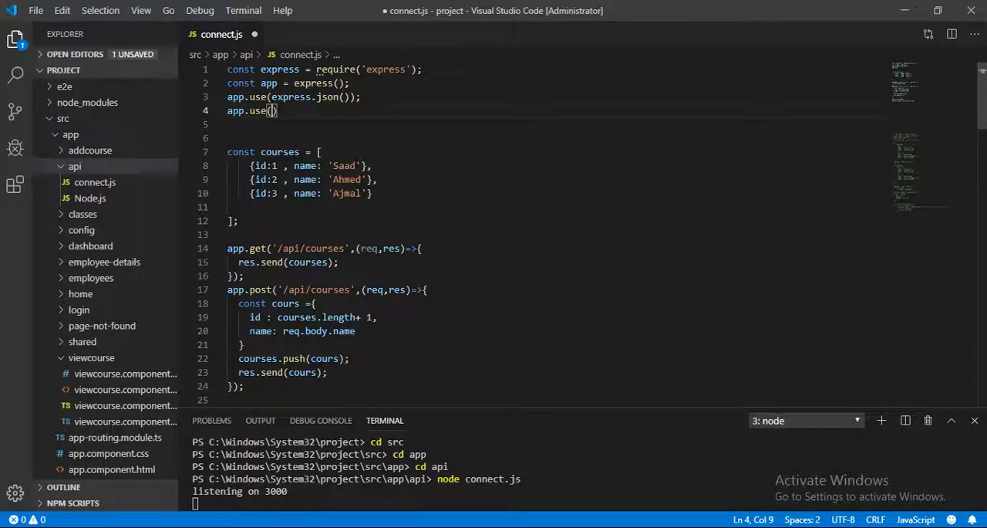
{"action": "type", "text": "cors("}
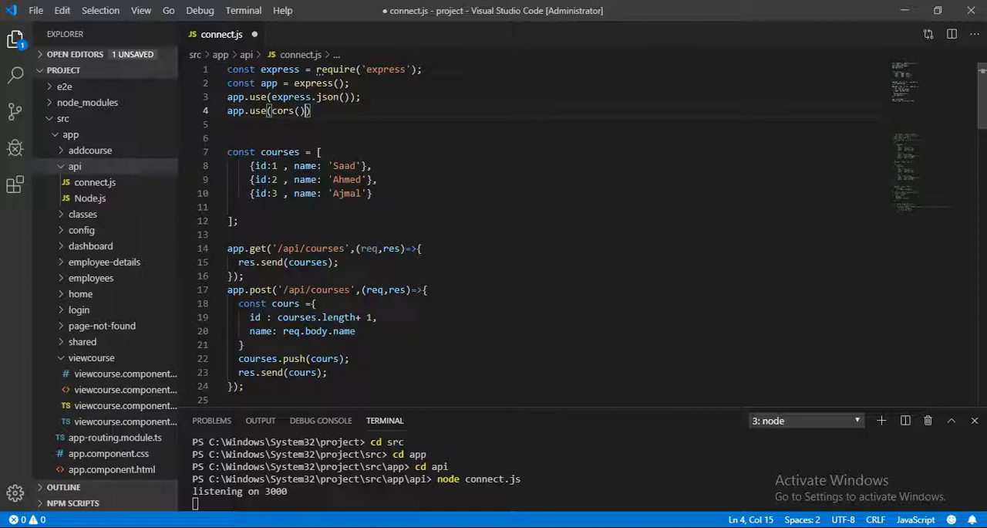
{"action": "type", "text": ";"}
{"action": "type", "text": "const"}
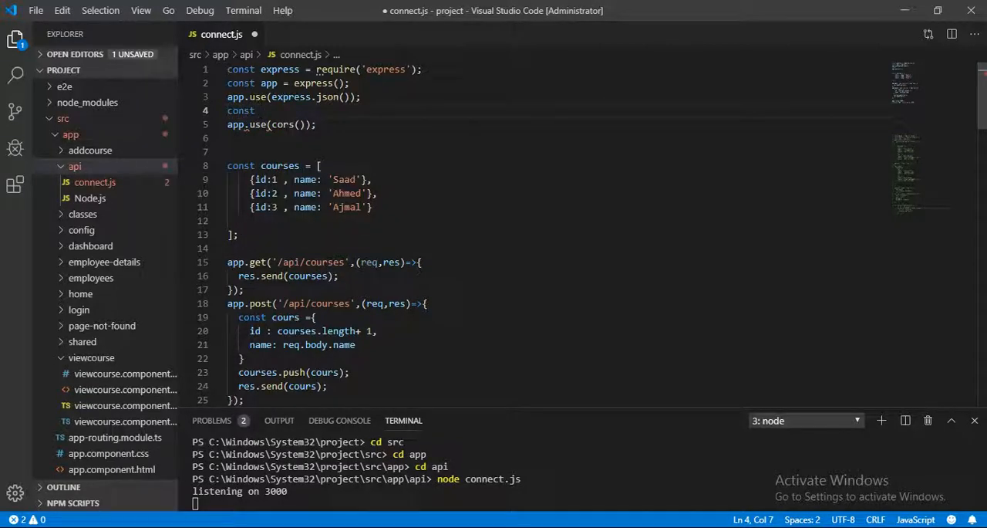
{"action": "type", "text": "cors = ("}
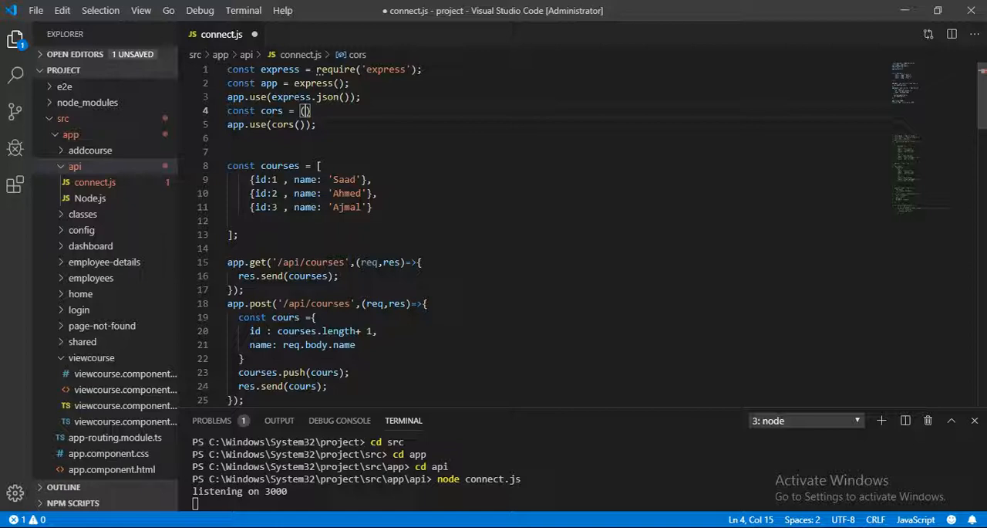
{"action": "type", "text": "equir"}
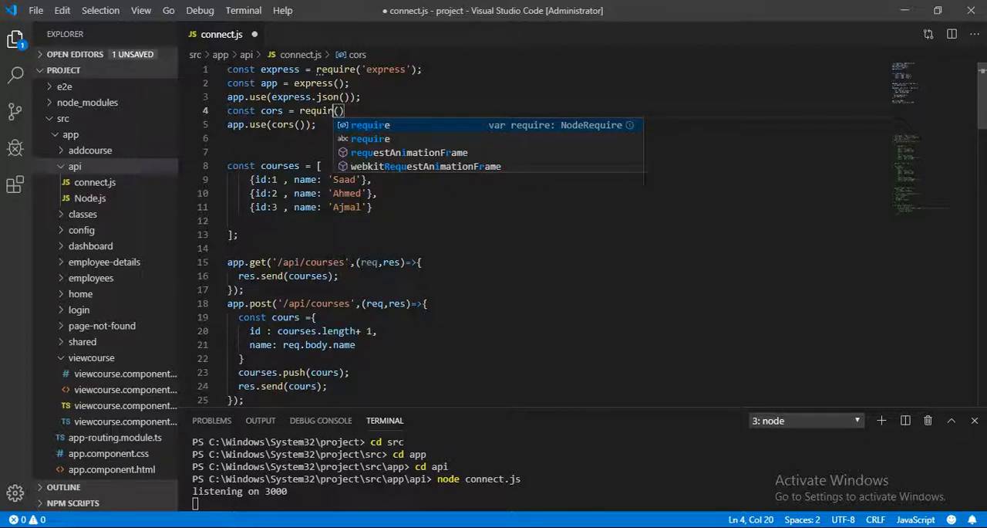
{"action": "type", "text": "co"}
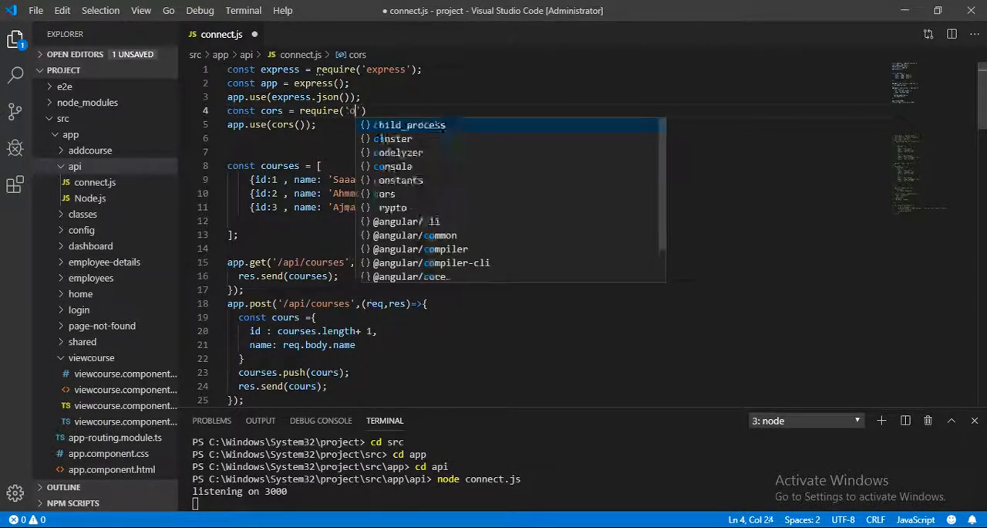
{"action": "type", "text": "ors"}
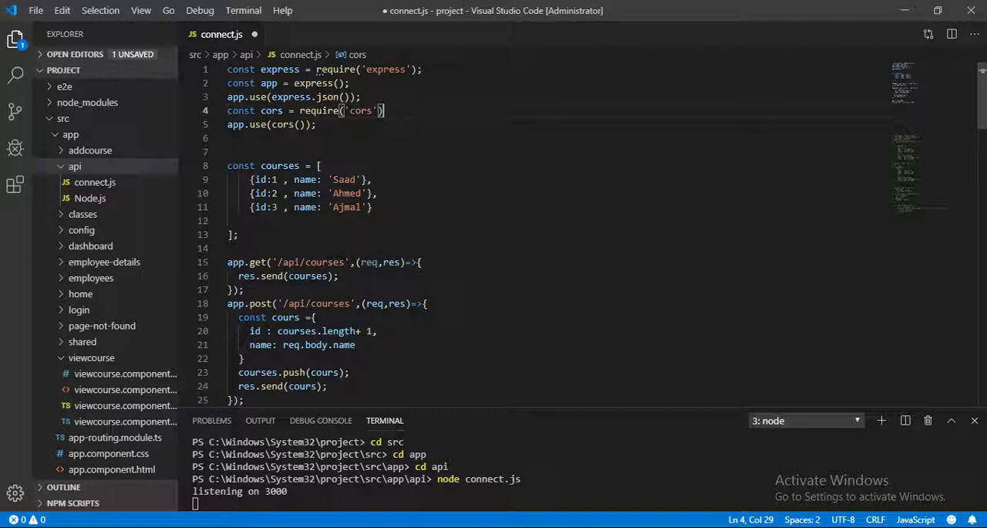
{"action": "type", "text": ";"}
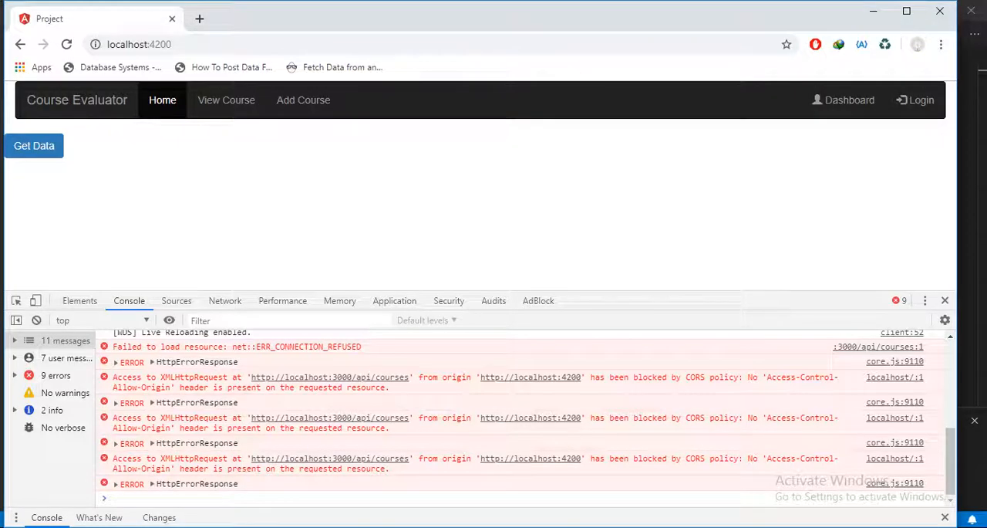
Reload localhost:4200 and fetch data, listing Saad, Ahmed and Ajmal.
{"action": "left_click", "coordinate": [66, 44]}
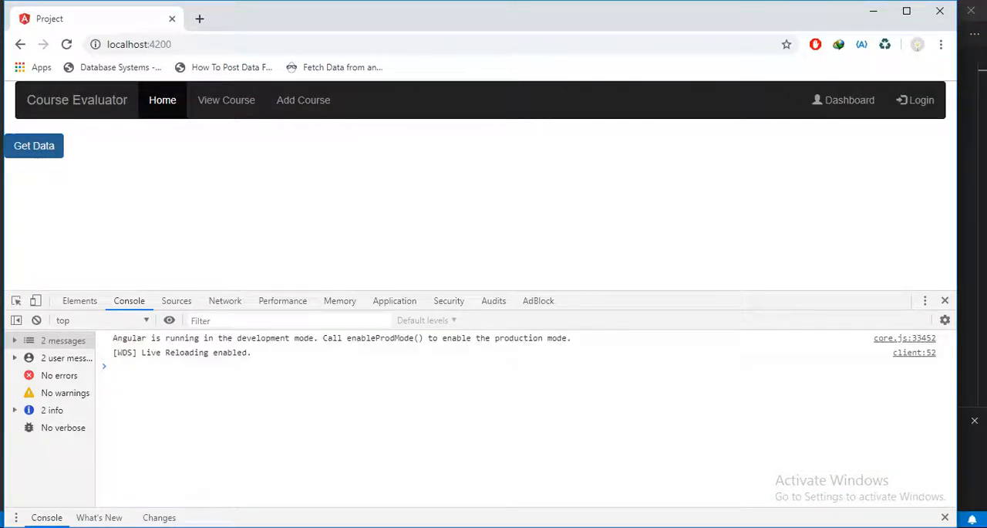
{"action": "left_click", "coordinate": [34, 145]}
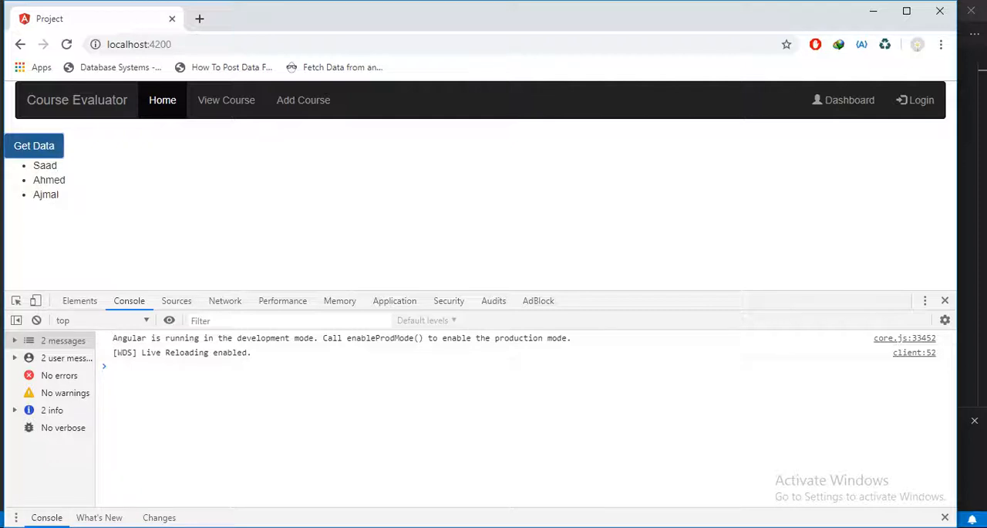